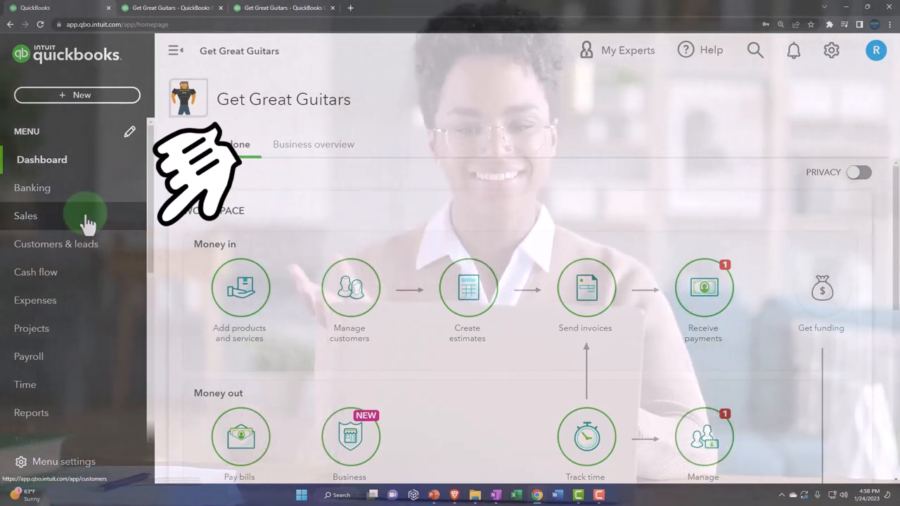
Open the Customers list and its open-estimates summary tile.
left_click(26, 216)
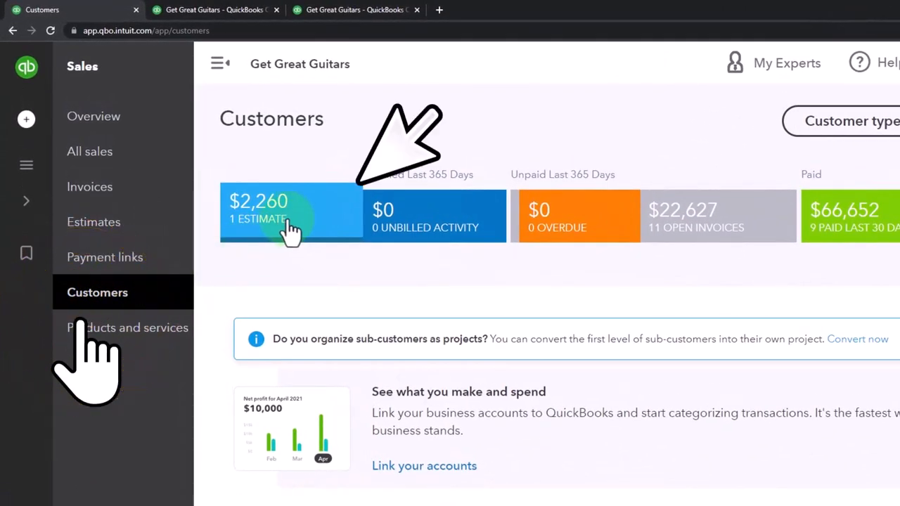
left_click(291, 211)
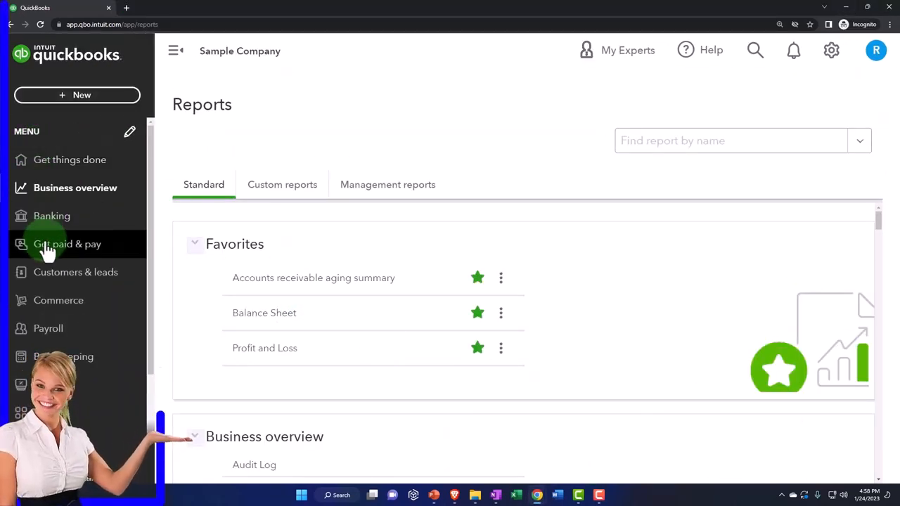
Filter the customers list to open estimates, leaving Customer 5 with $2,260.
left_click(67, 245)
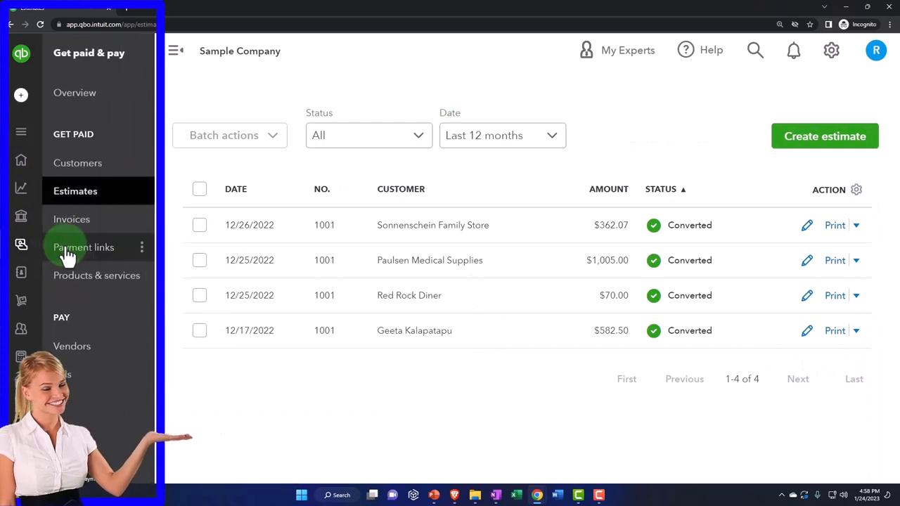
mouse_move(78, 276)
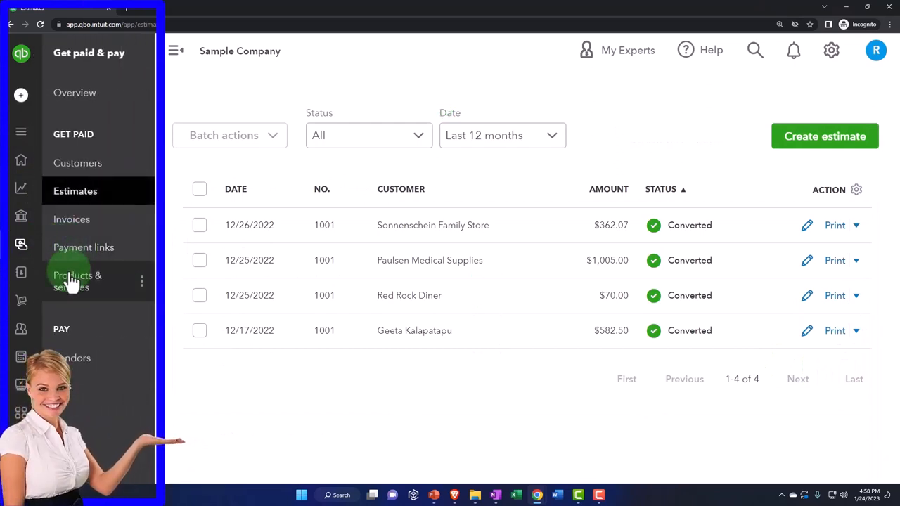
left_click(77, 162)
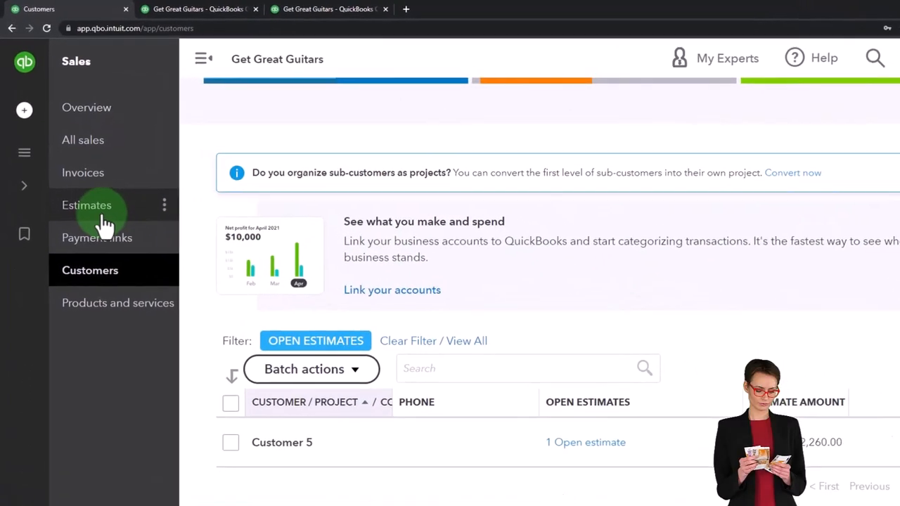
Filter All sales transactions to Estimates, showing Customer 5's $2,260 estimate 1003.
left_click(87, 204)
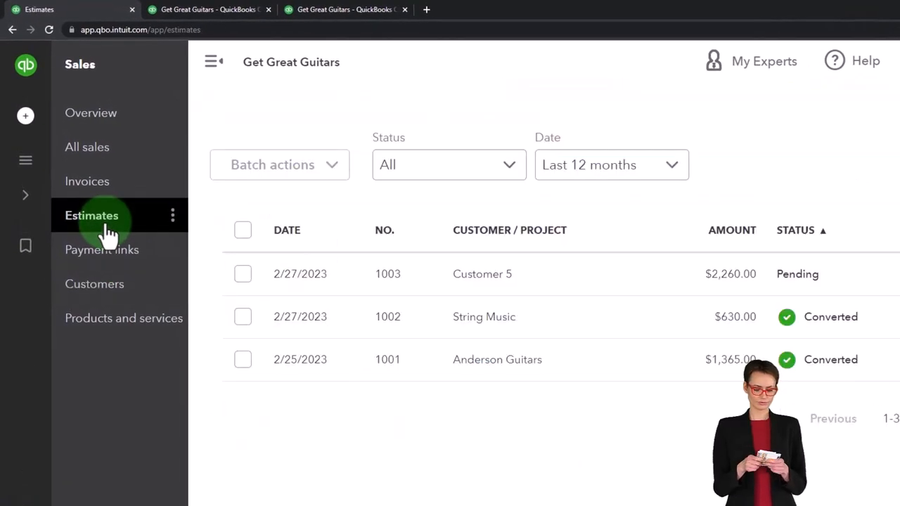
left_click(87, 146)
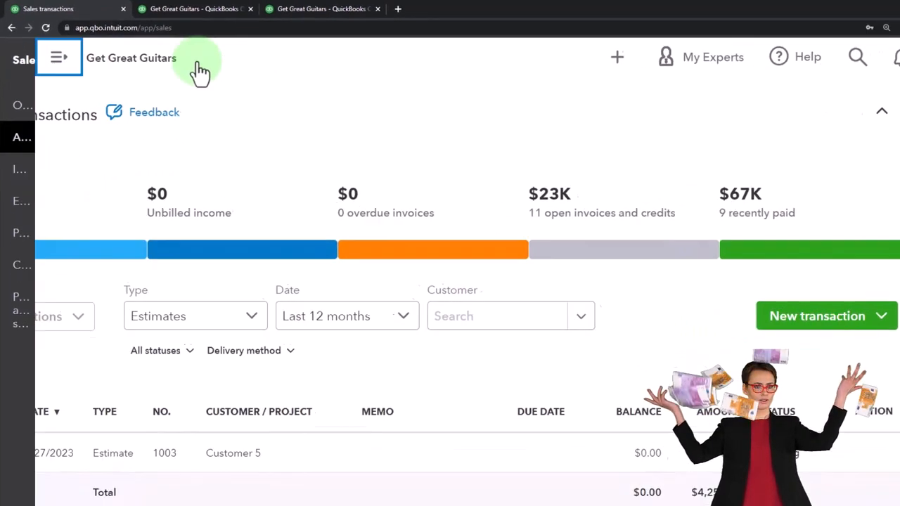
left_click(195, 316)
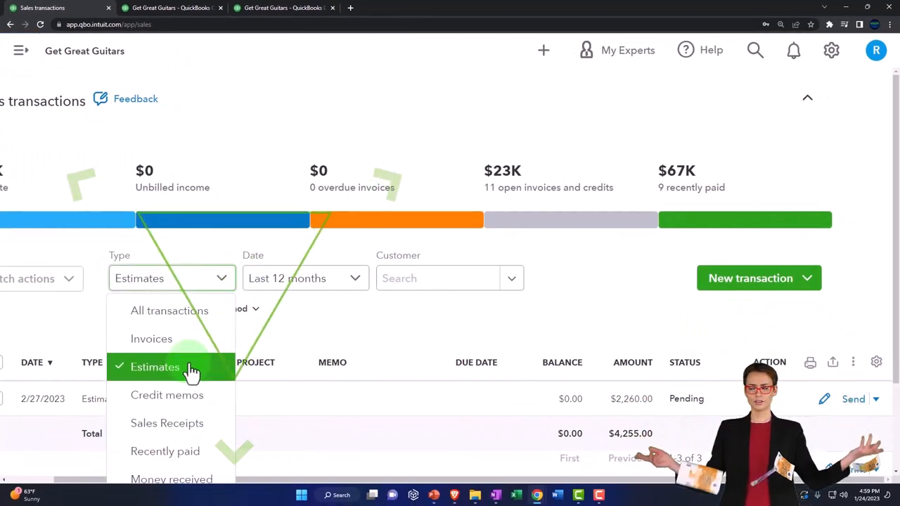
left_click(155, 367)
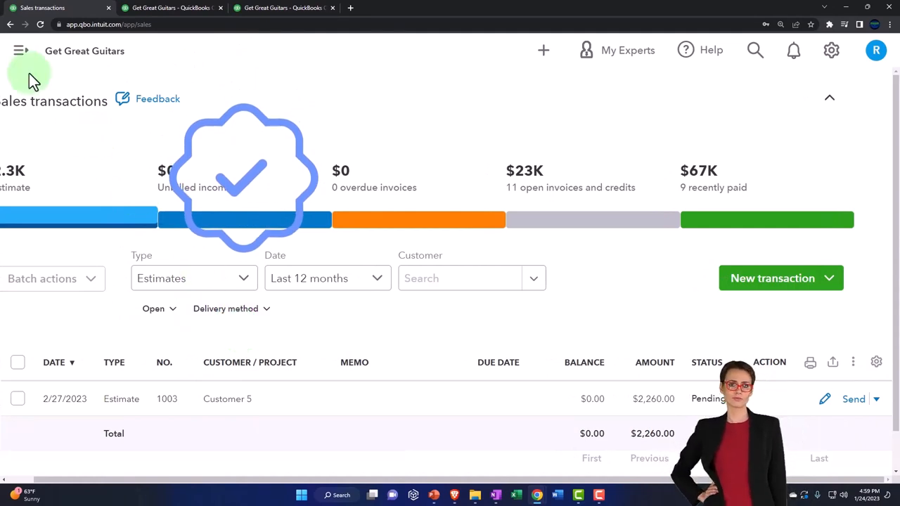
left_click(21, 50)
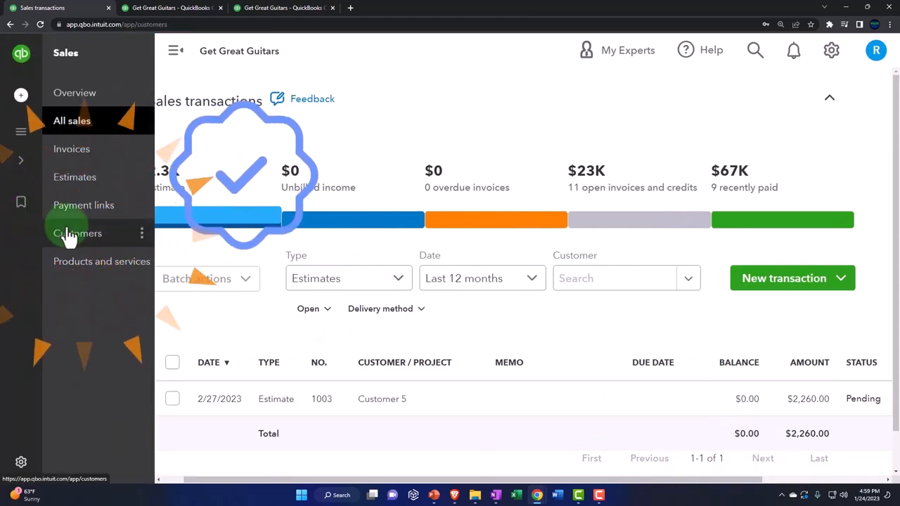
Open Customer 5's detail page showing the -$200 payment and estimate 1003.
left_click(79, 232)
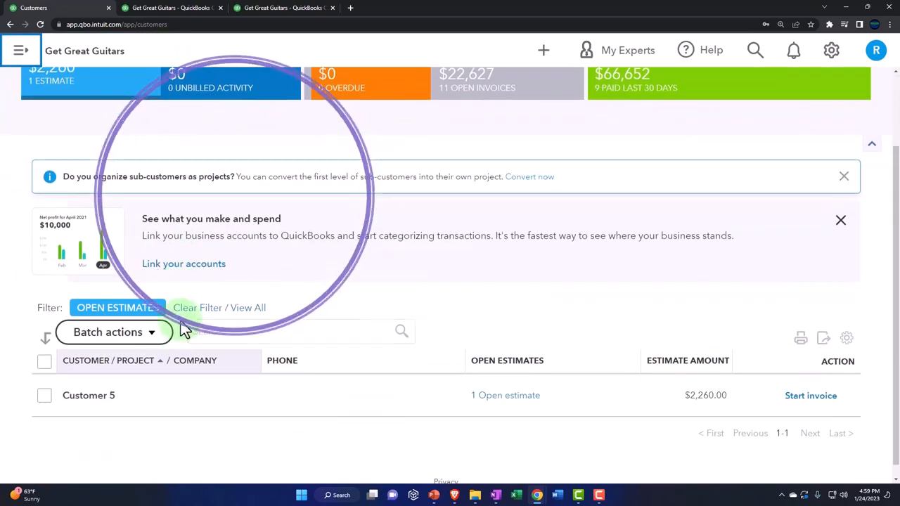
left_click(89, 395)
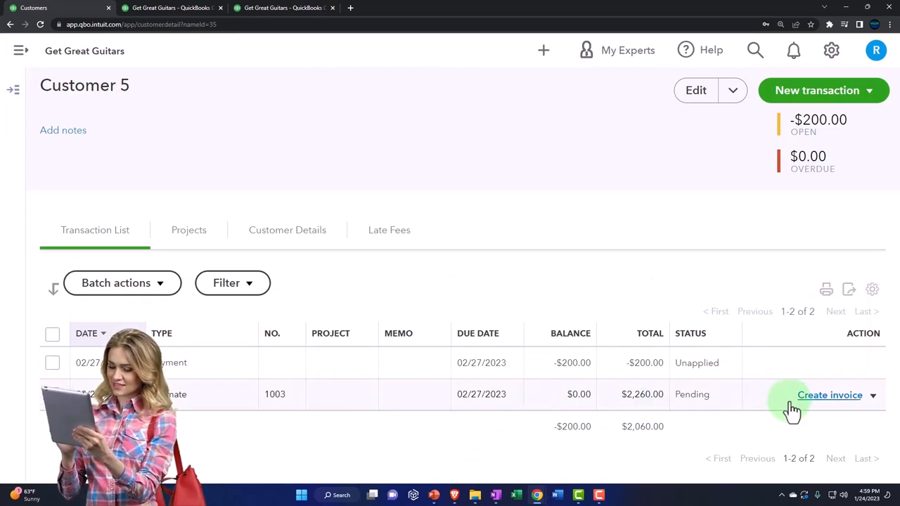
mouse_move(499, 389)
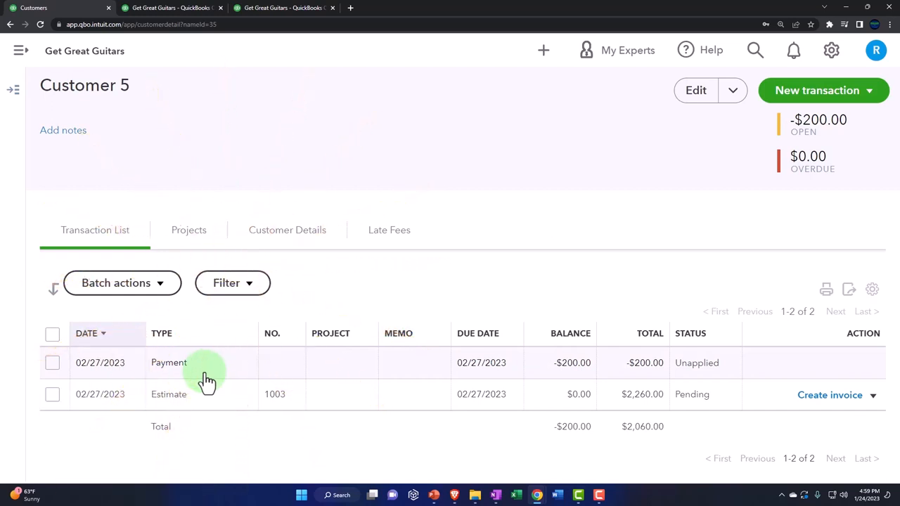
mouse_move(753, 419)
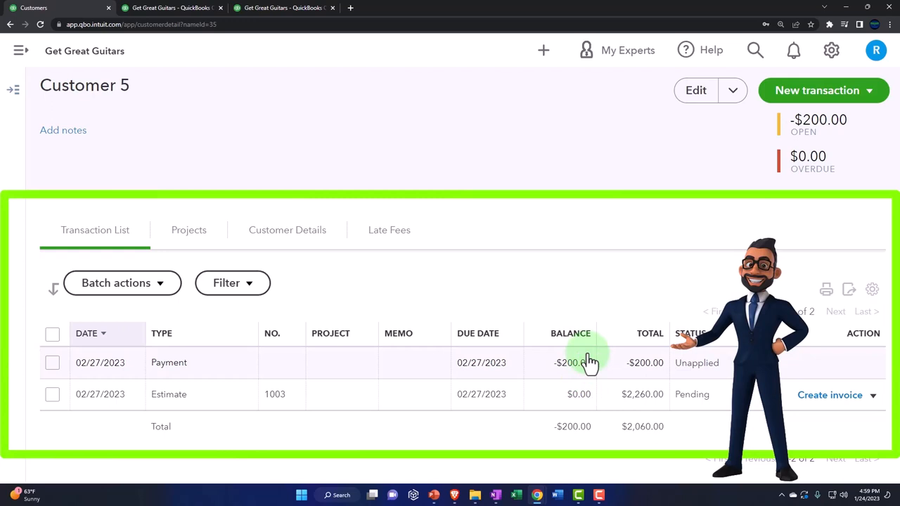
mouse_move(571, 384)
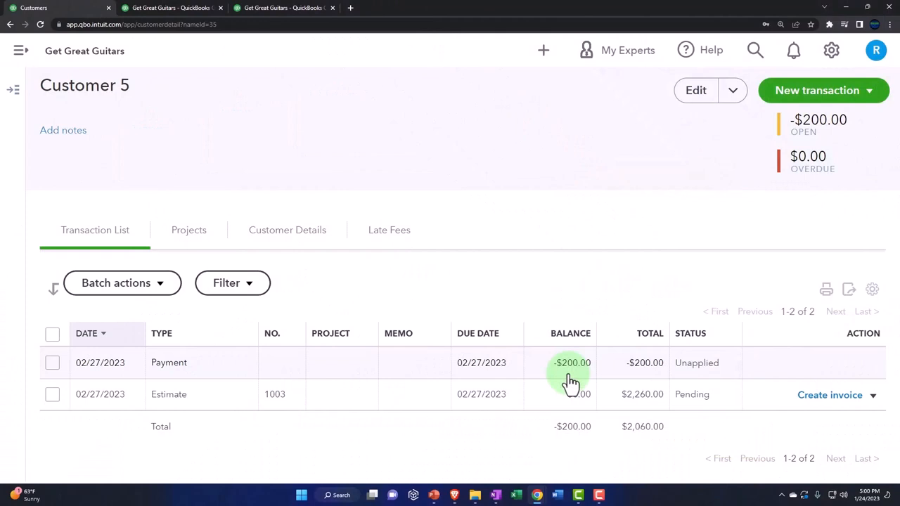
mouse_move(581, 387)
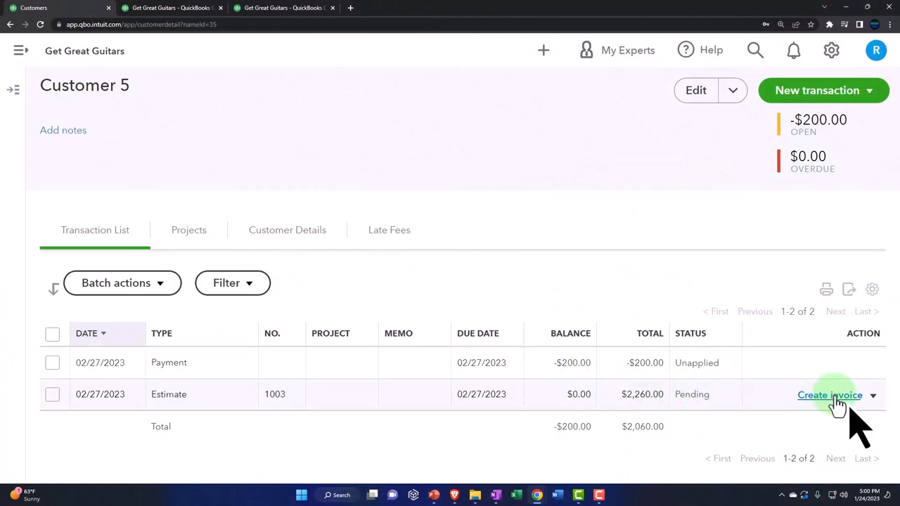
Create invoice #1021 from estimate 1003 and review its three rental lines totalling $2,260.
left_click(830, 394)
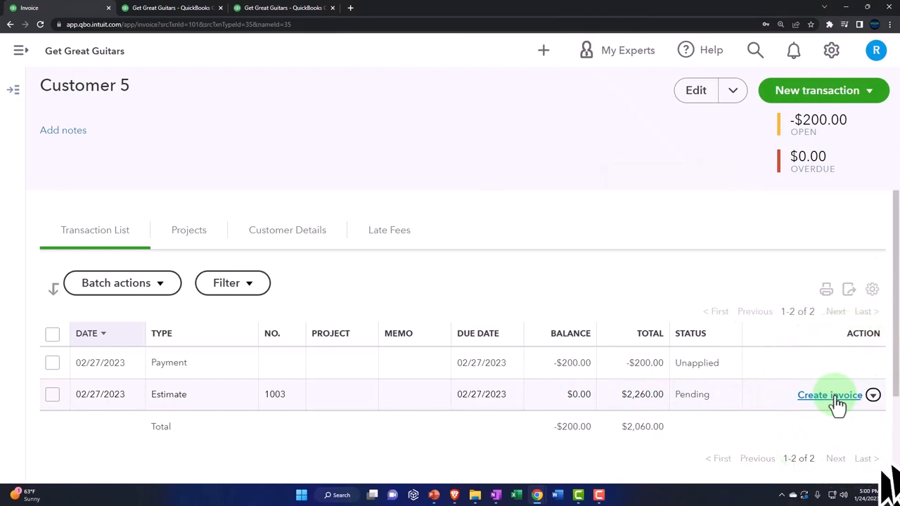
left_click(830, 394)
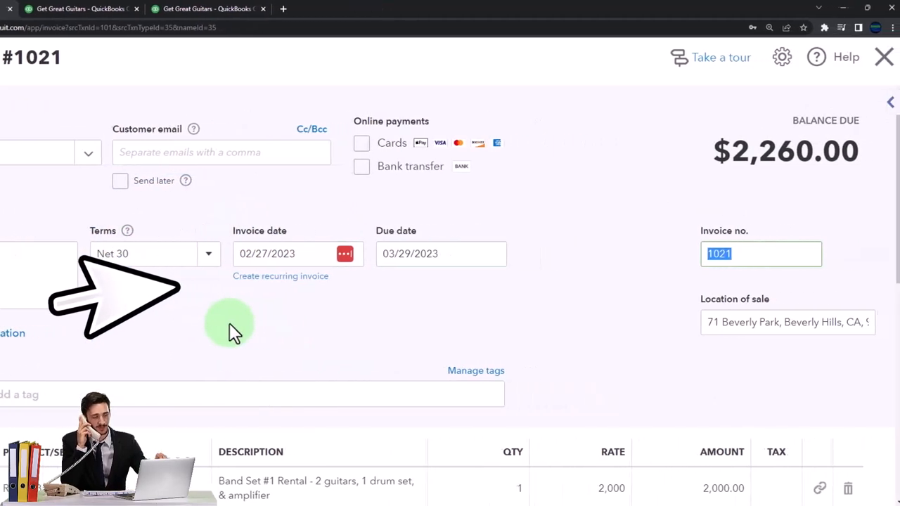
scroll("down", 3)
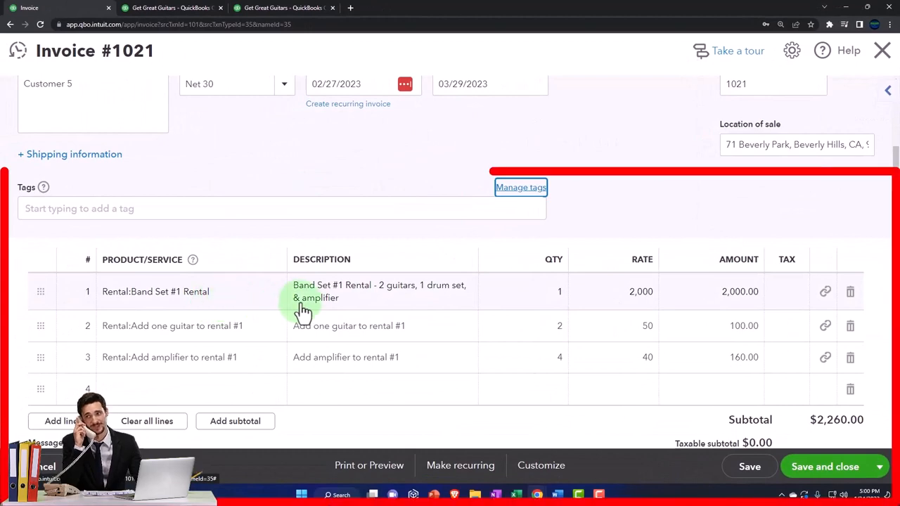
scroll("down", 3)
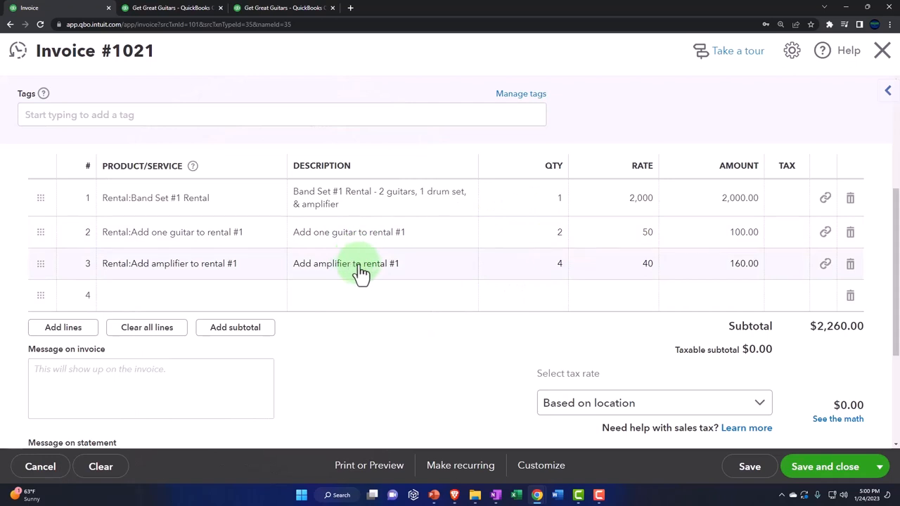
mouse_move(528, 275)
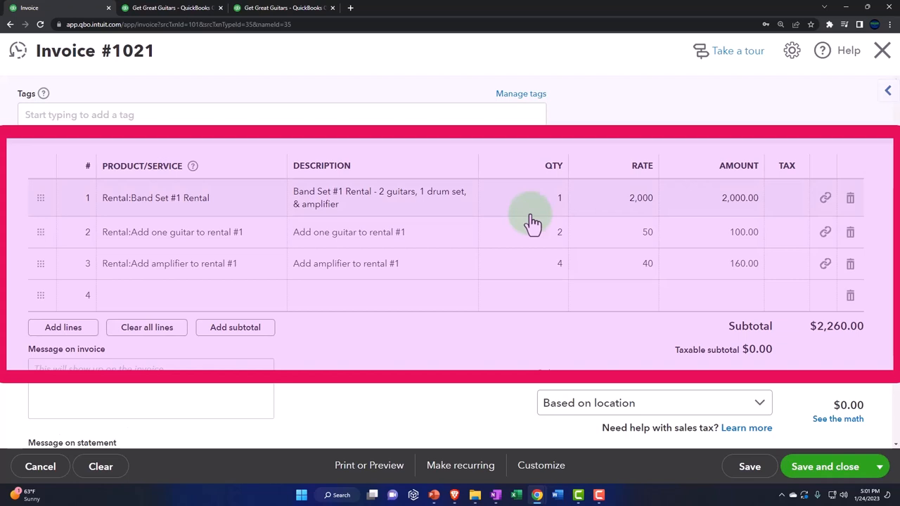
scroll("down", 3)
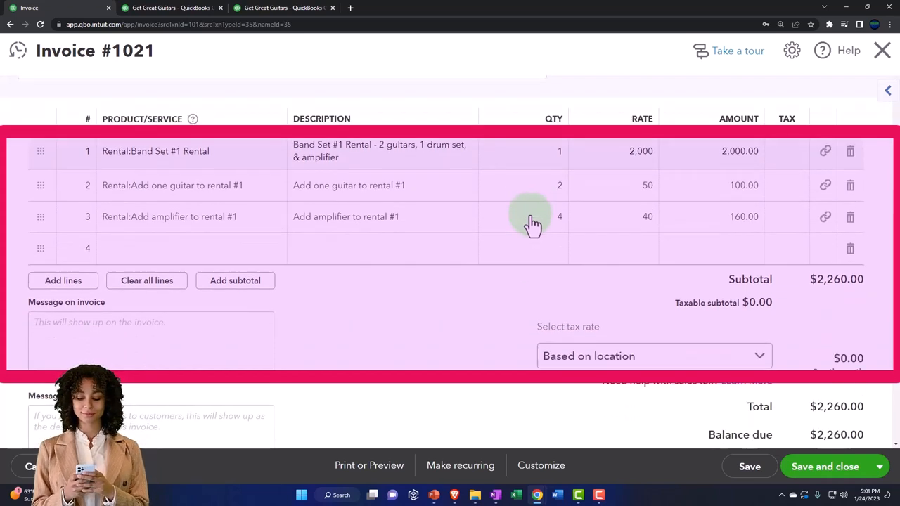
scroll("down", 3)
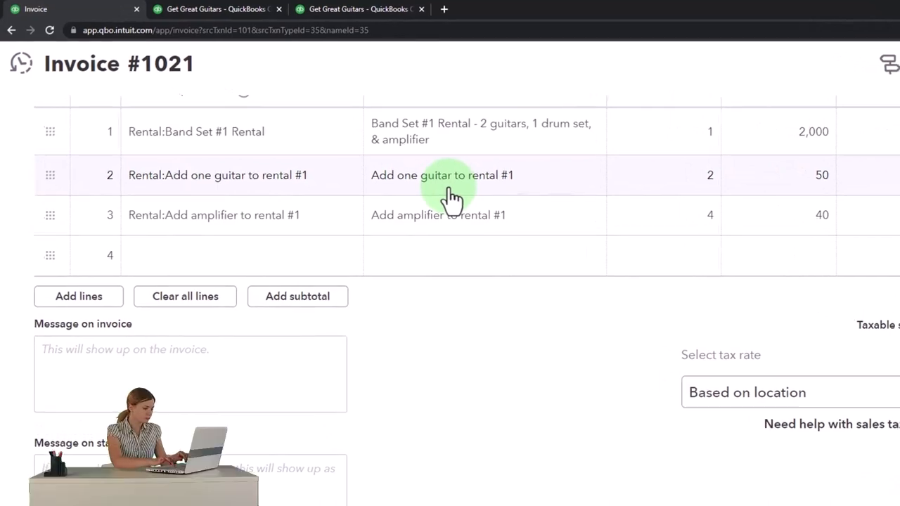
scroll("down", 3)
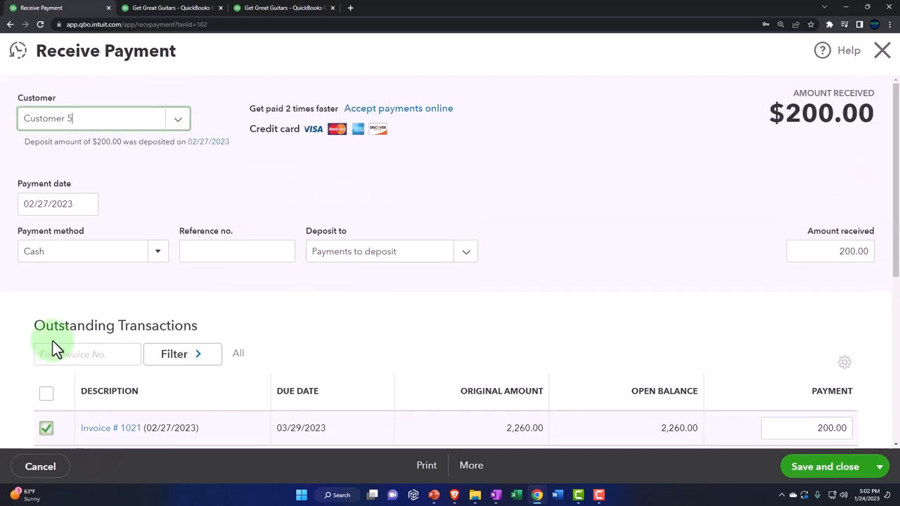
Scroll the payment screen showing $200 applied to invoice #1021.
scroll("down", 3)
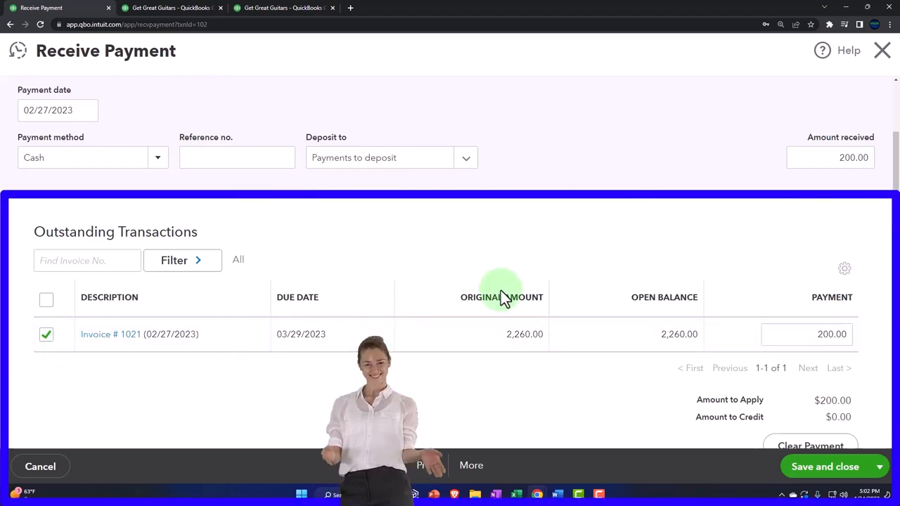
Save the $200 payment against invoice #1021.
left_click(825, 466)
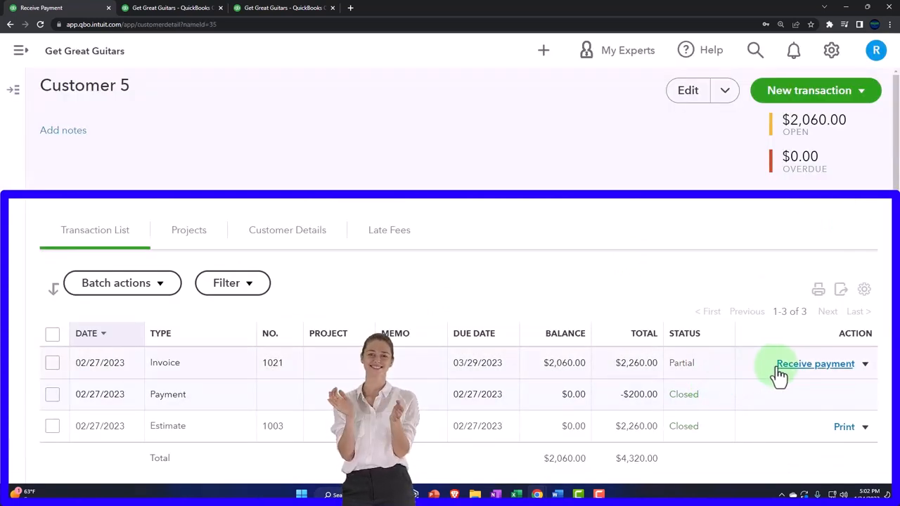
Reopen invoice 1021 and scroll to its totals showing $200 received of $2,260.
left_click(815, 364)
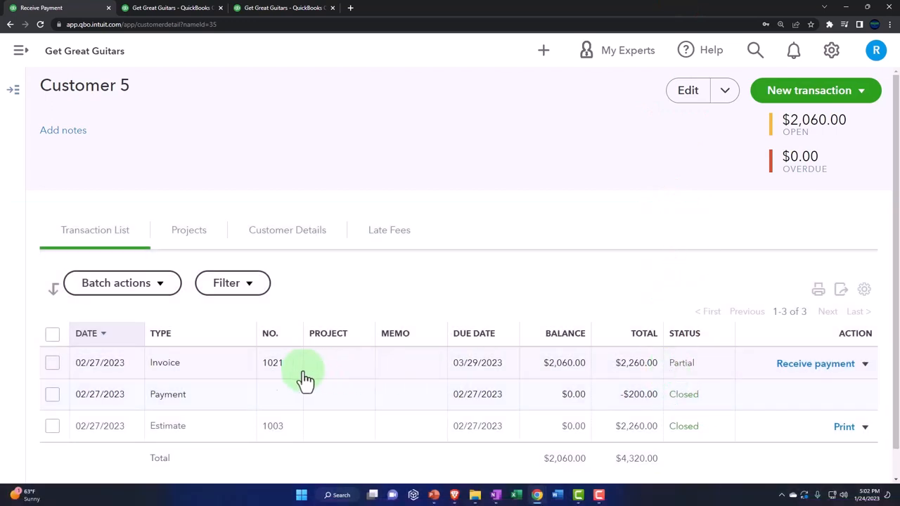
mouse_move(214, 373)
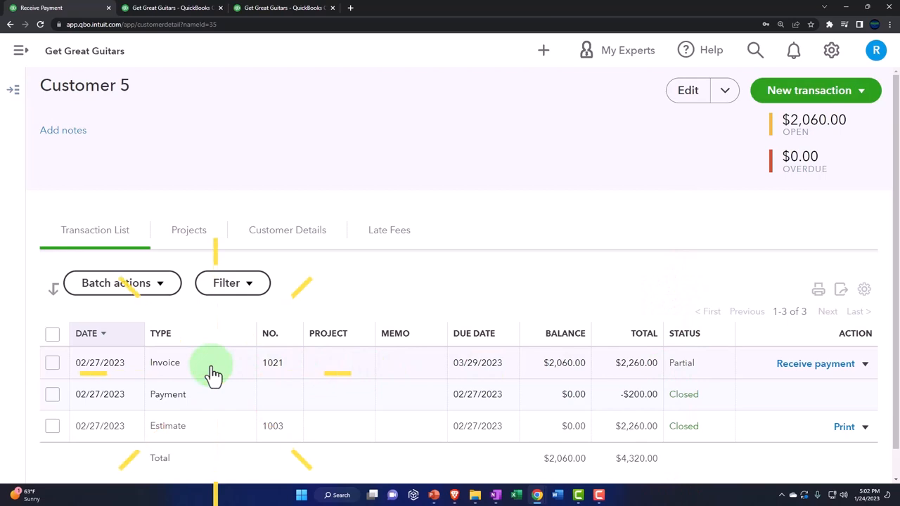
left_click(164, 363)
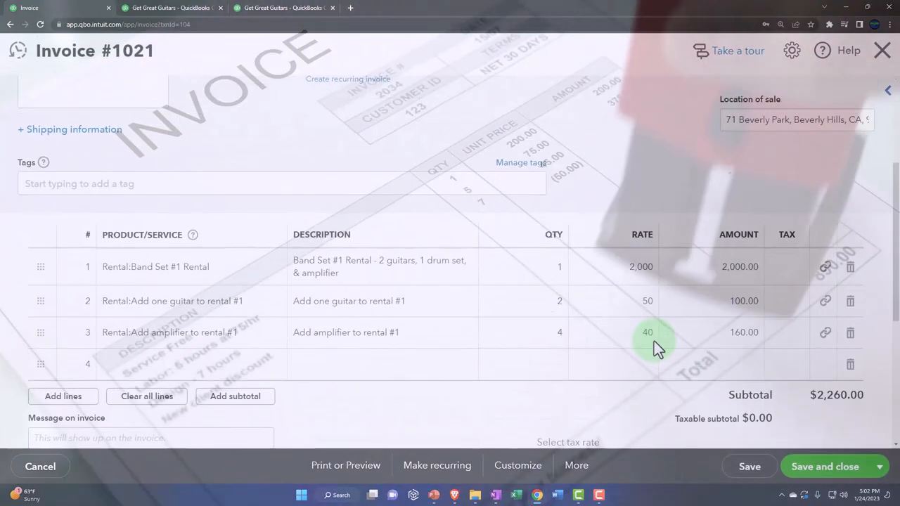
scroll("down", 3)
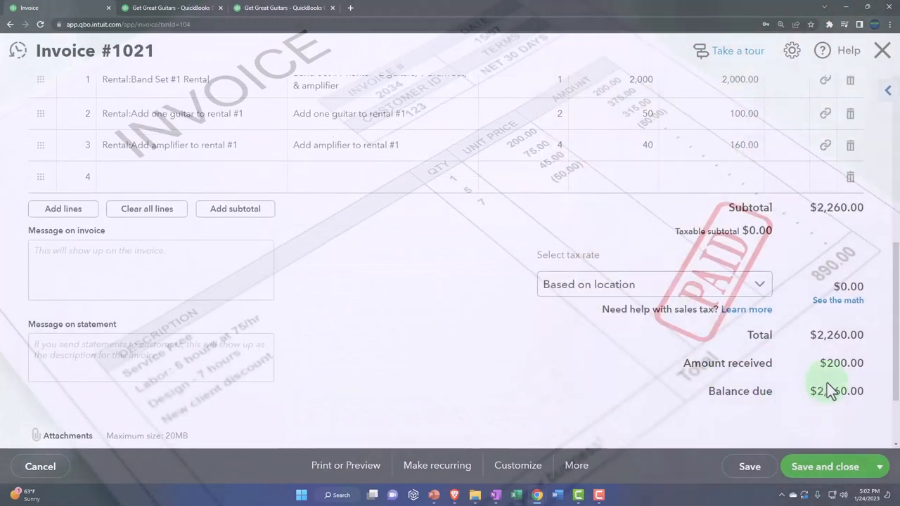